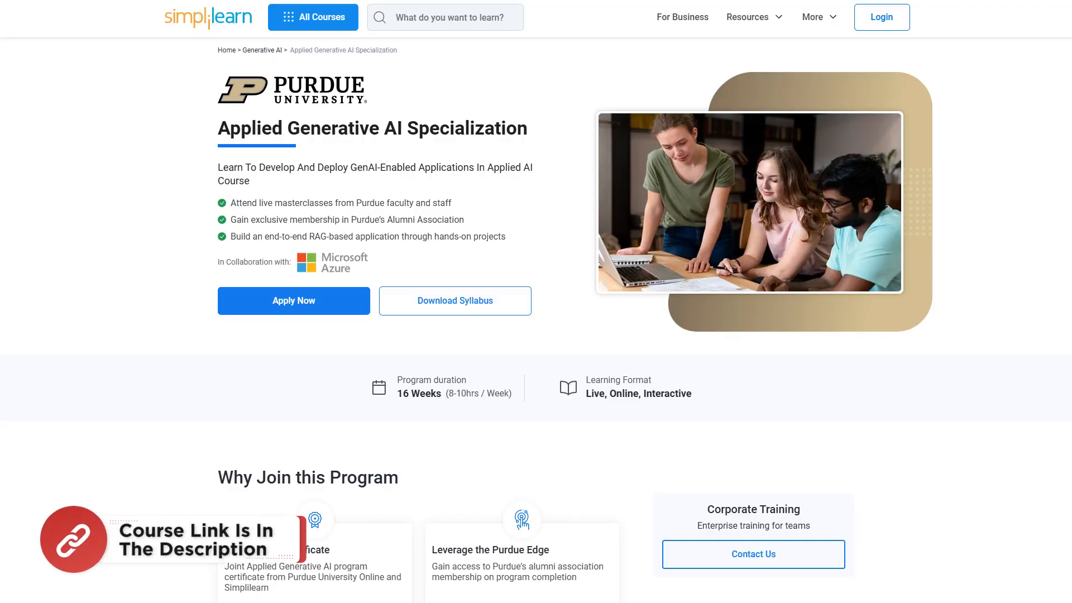
Scroll the Applied Generative AI course page down to the Fast-track Your Career section with learner achievements and alumni companies
scroll(down, 3)
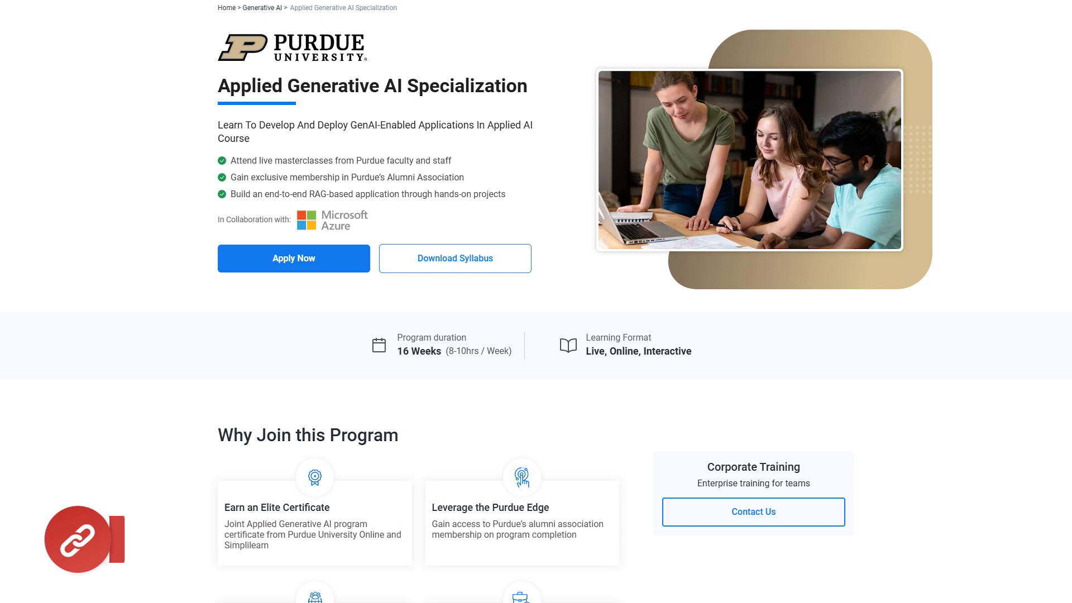
scroll(down, 3)
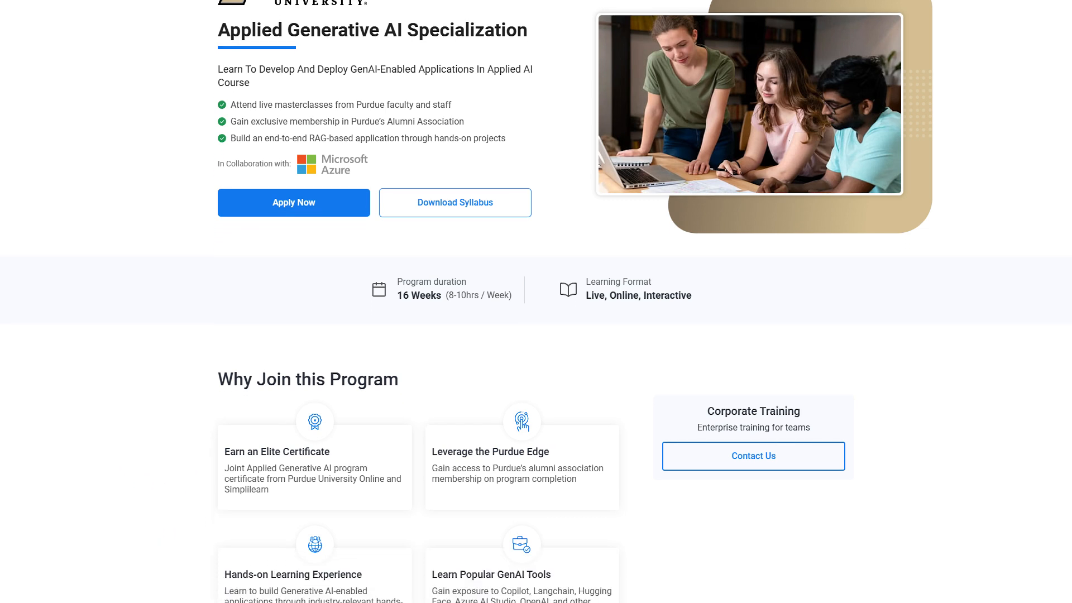
scroll(down, 3)
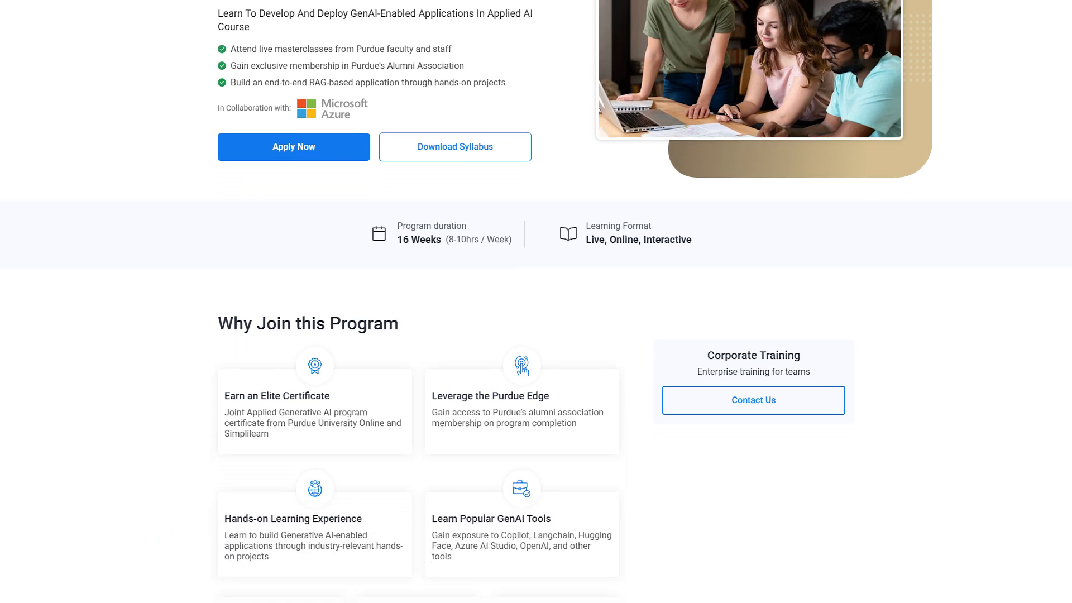
scroll(down, 3)
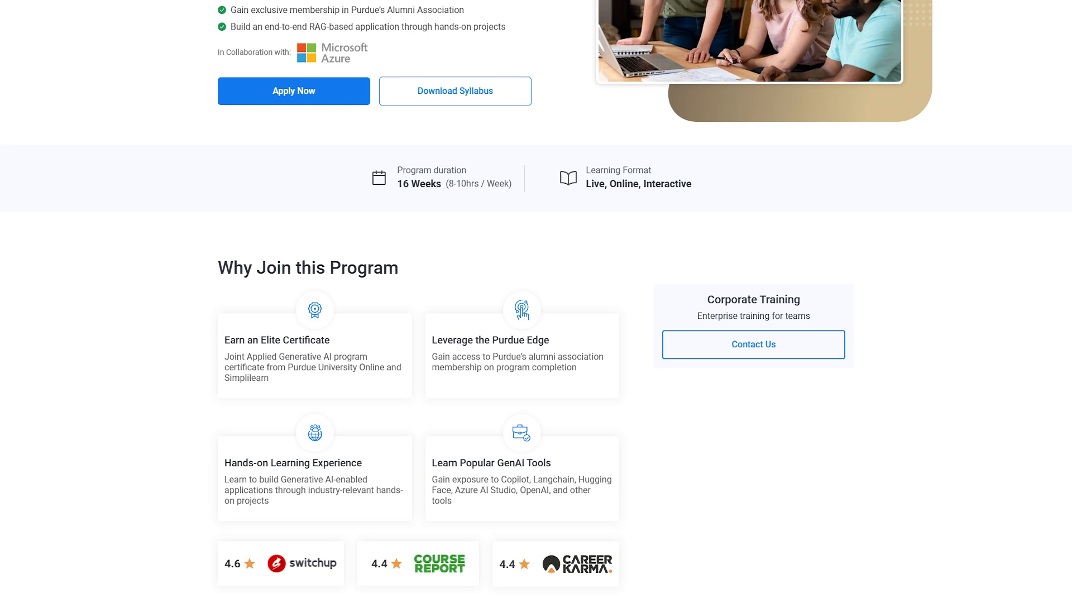
scroll(down, 3)
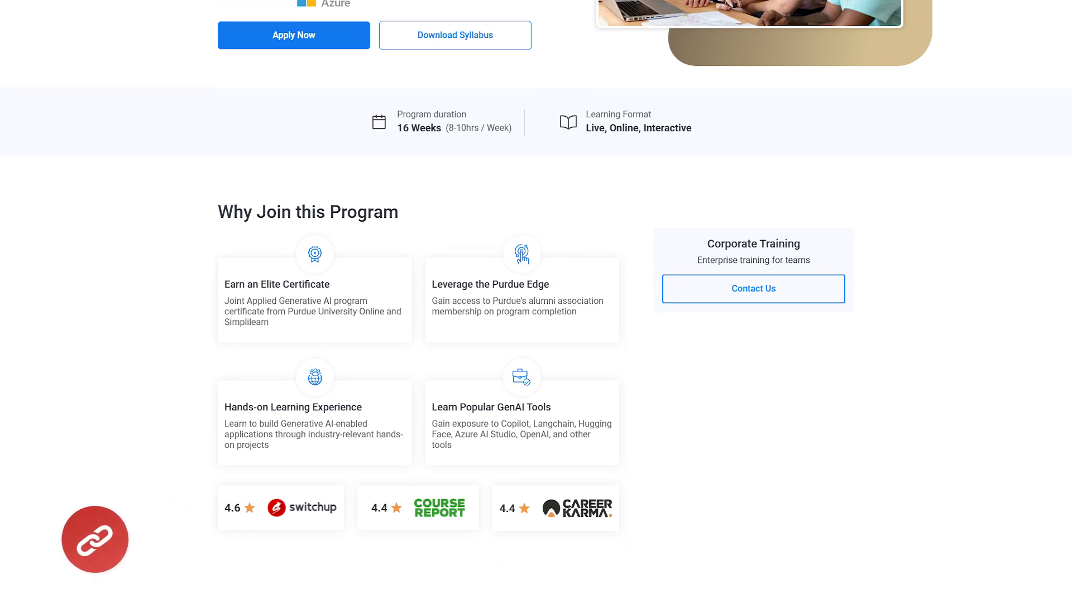
scroll(down, 3)
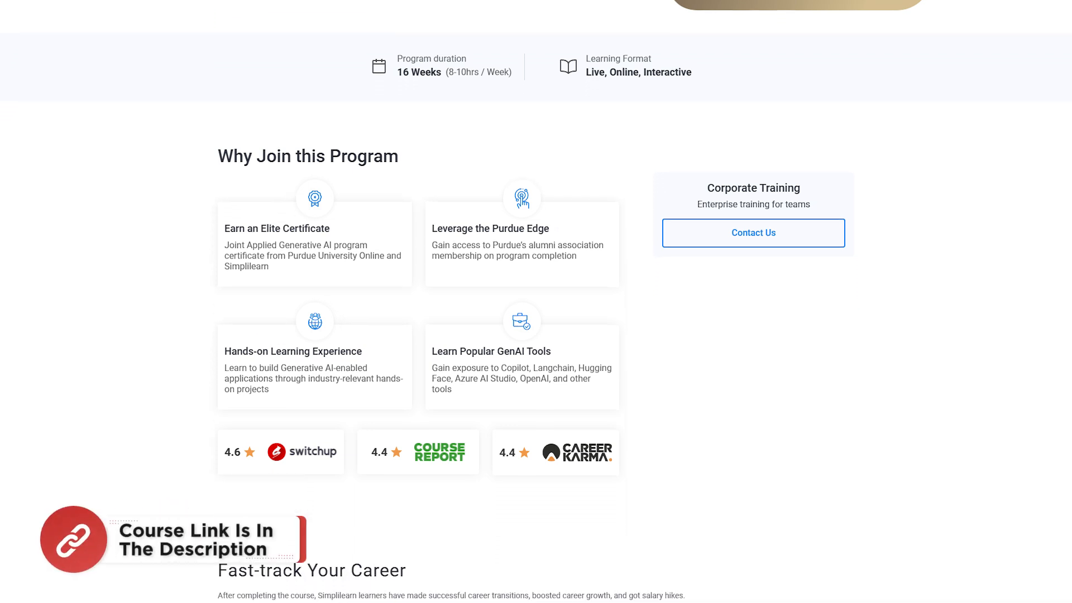
scroll(down, 3)
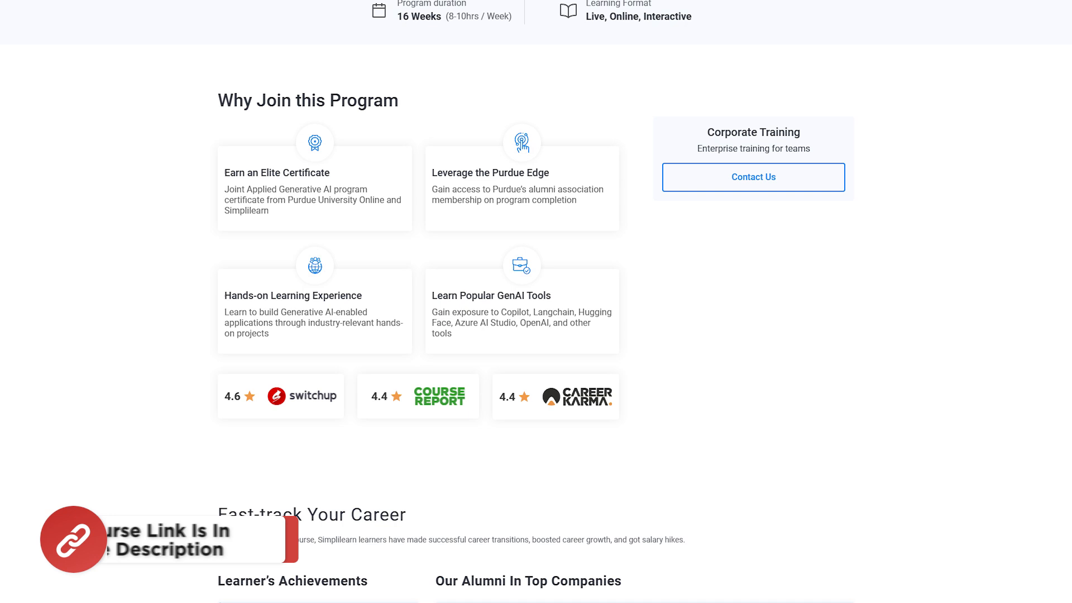
scroll(down, 3)
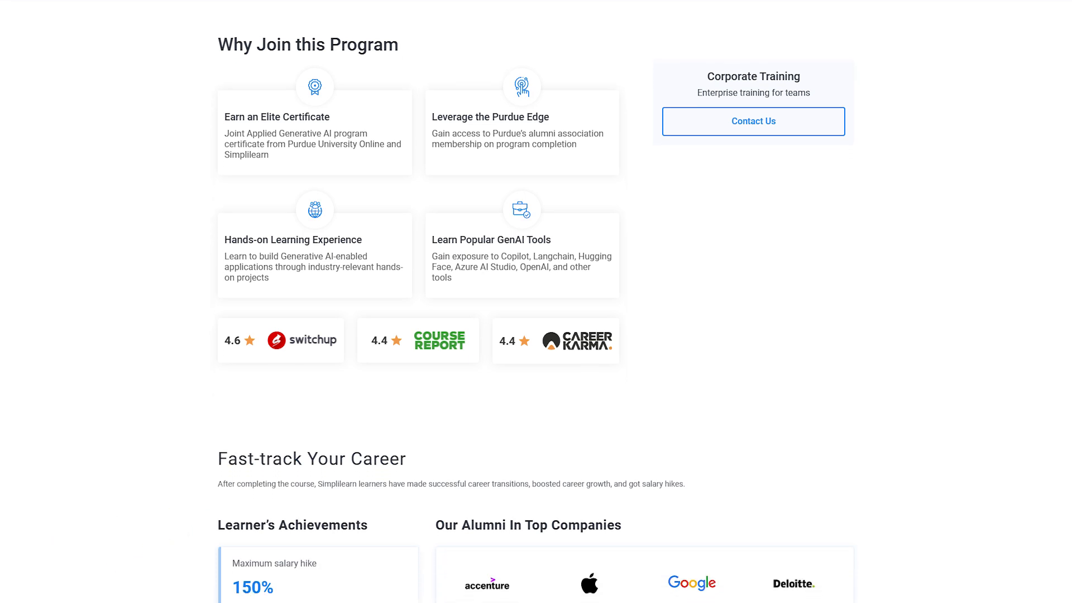
scroll(down, 3)
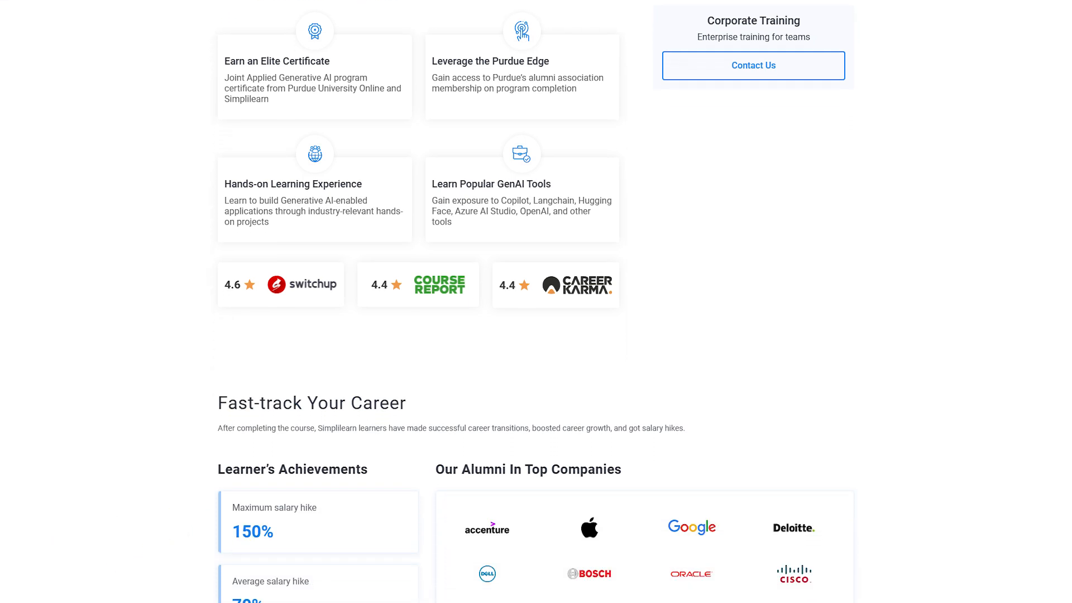
scroll(down, 3)
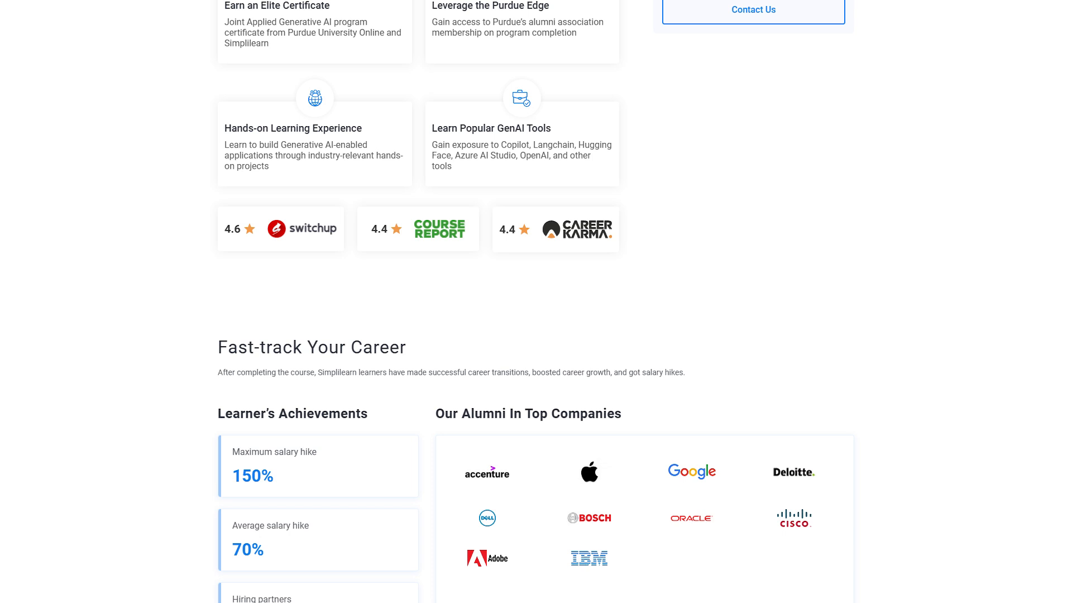
scroll(down, 3)
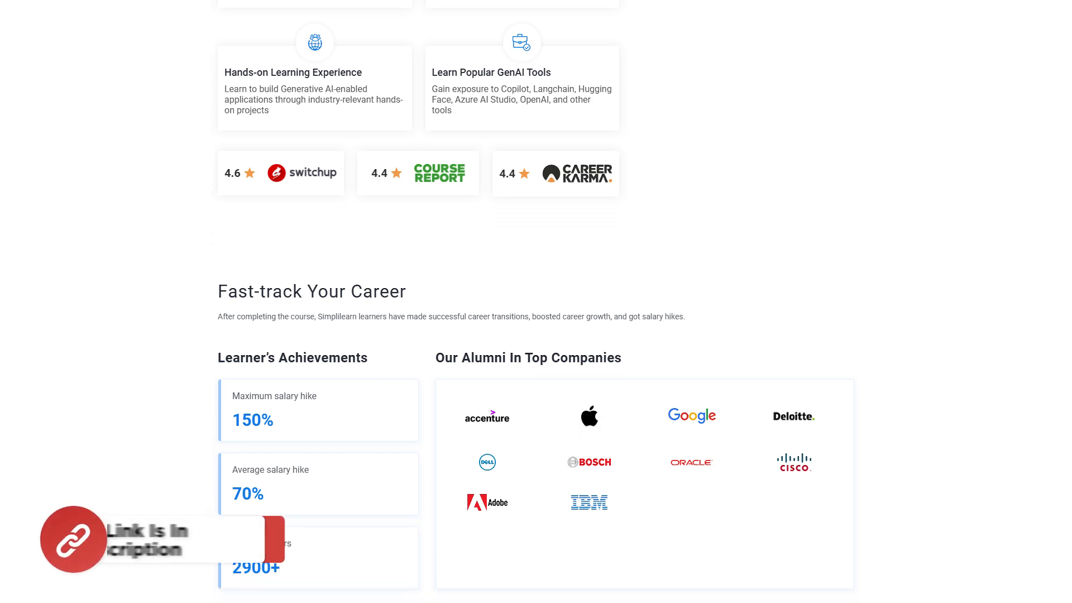
scroll(down, 3)
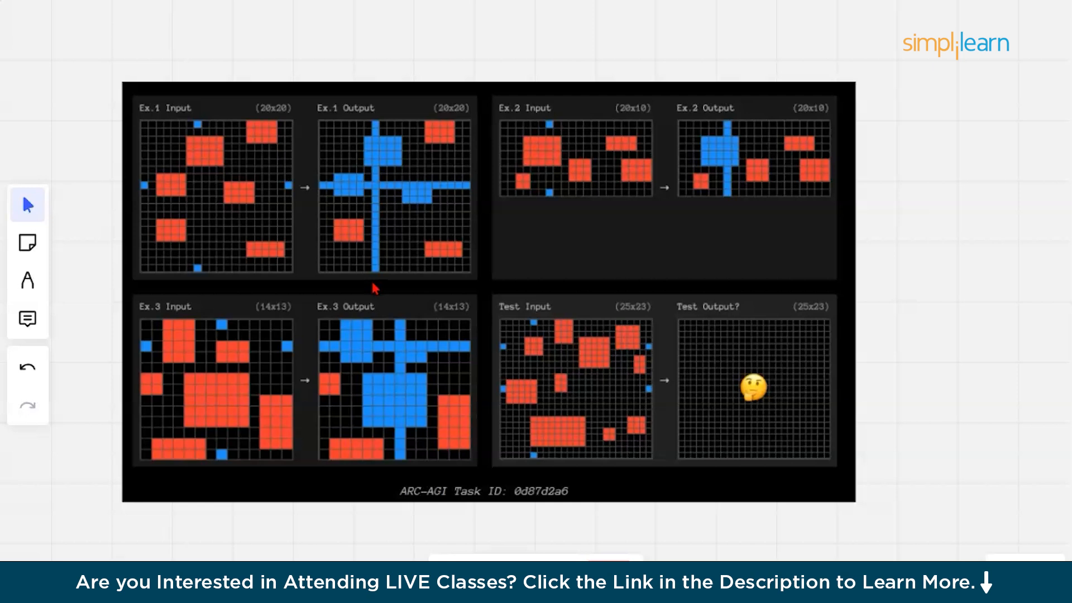
mouse_move(280, 249)
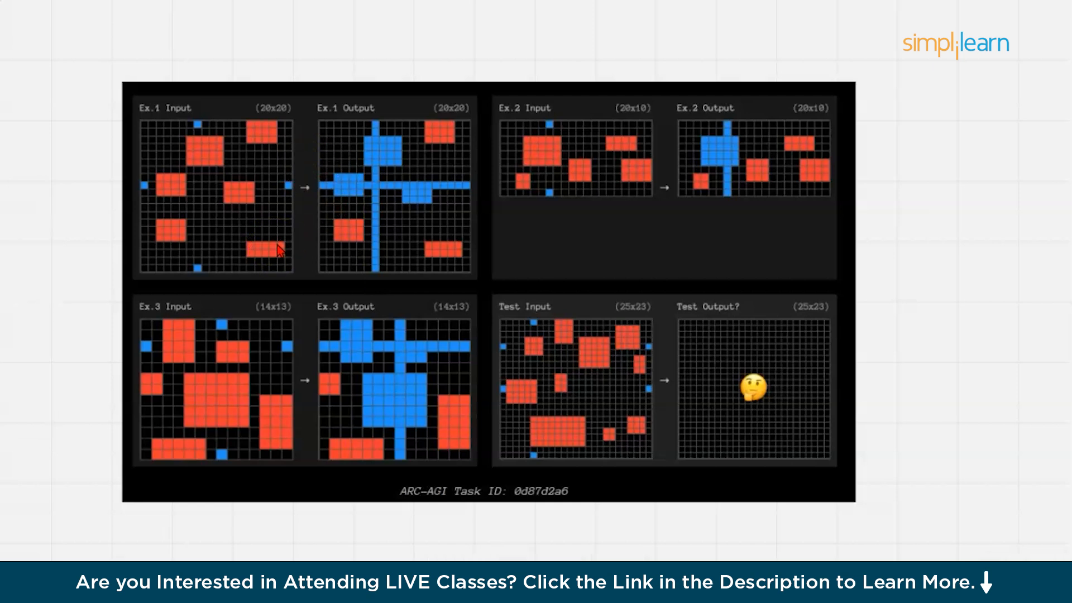
mouse_move(278, 249)
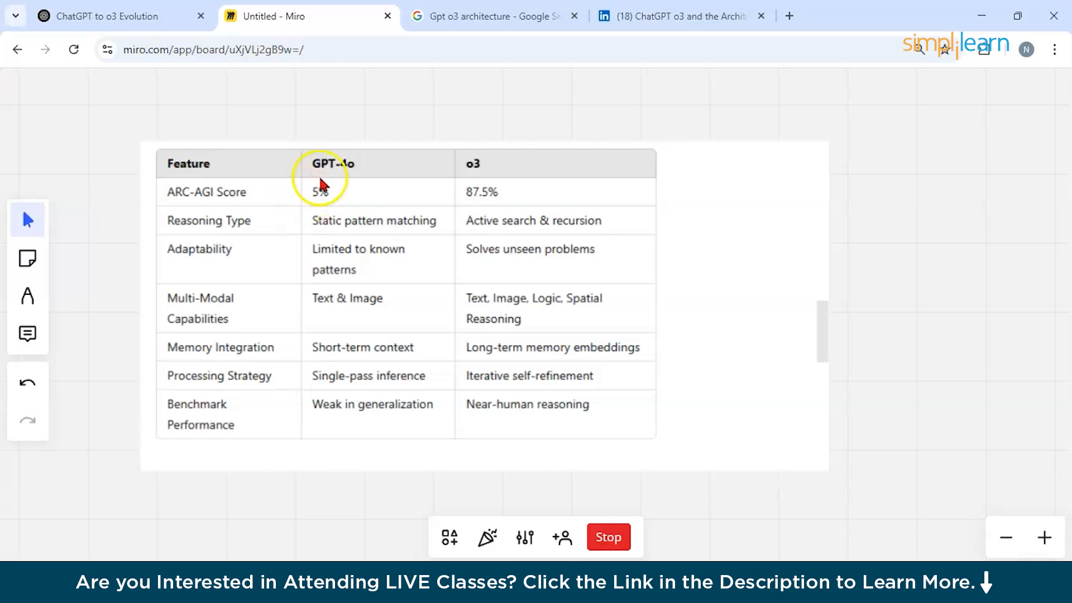
mouse_move(495, 174)
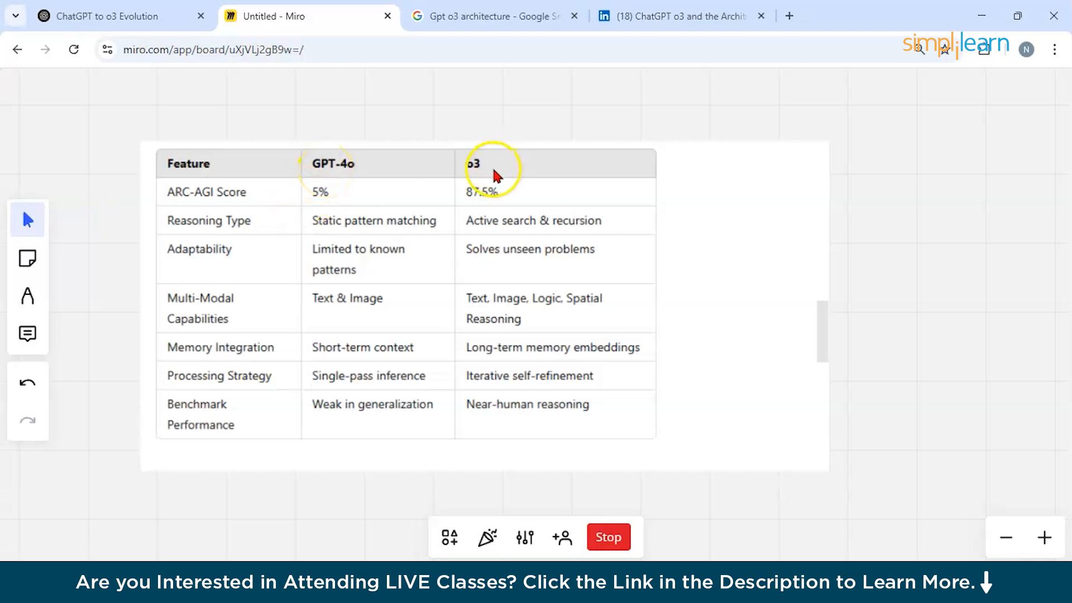
mouse_move(339, 200)
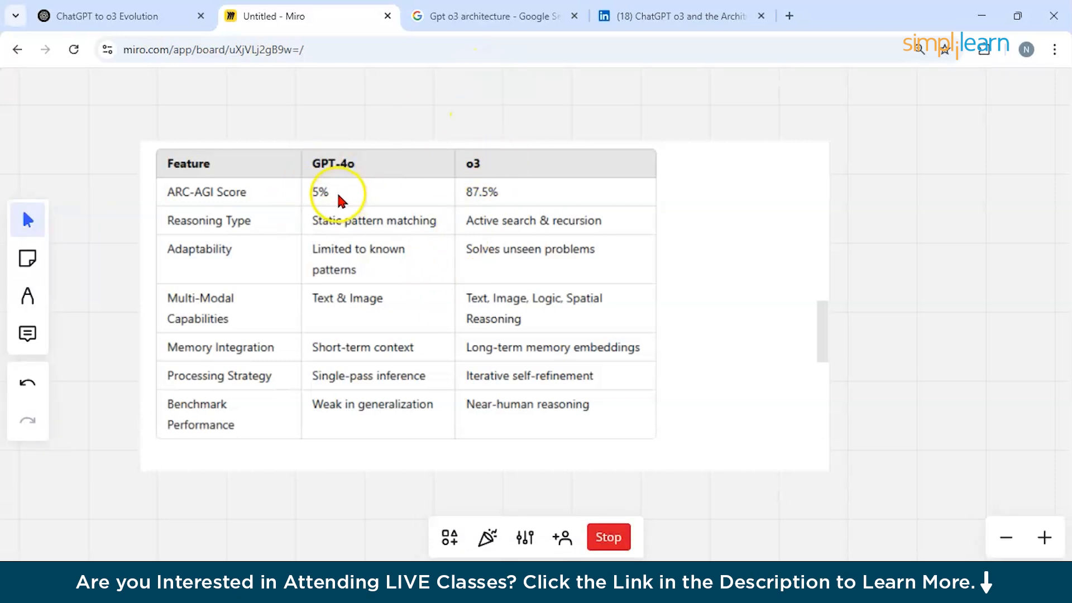
mouse_move(345, 213)
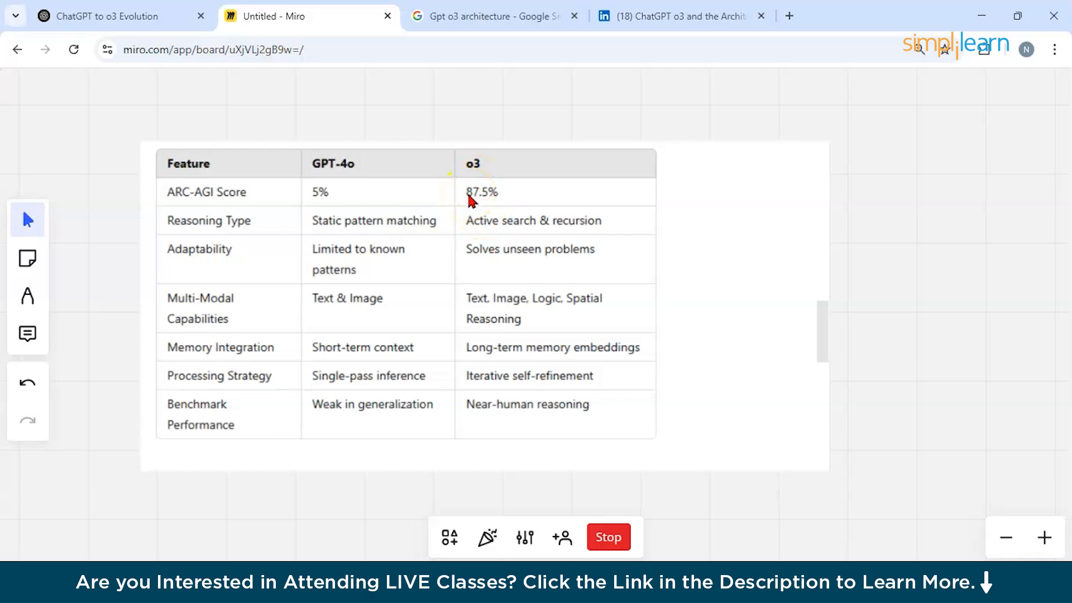
mouse_move(264, 239)
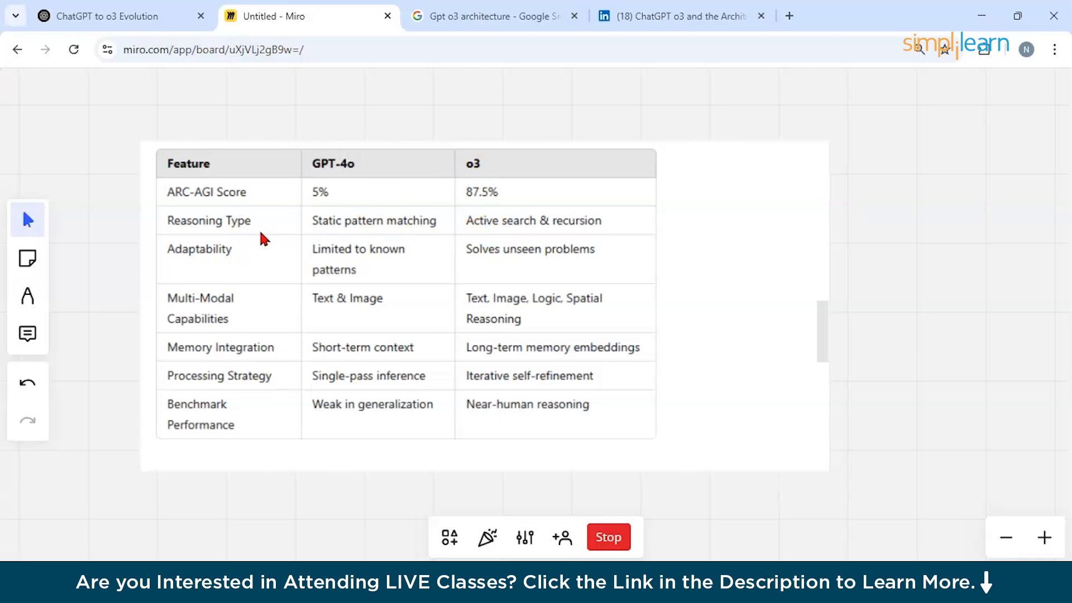
click(325, 235)
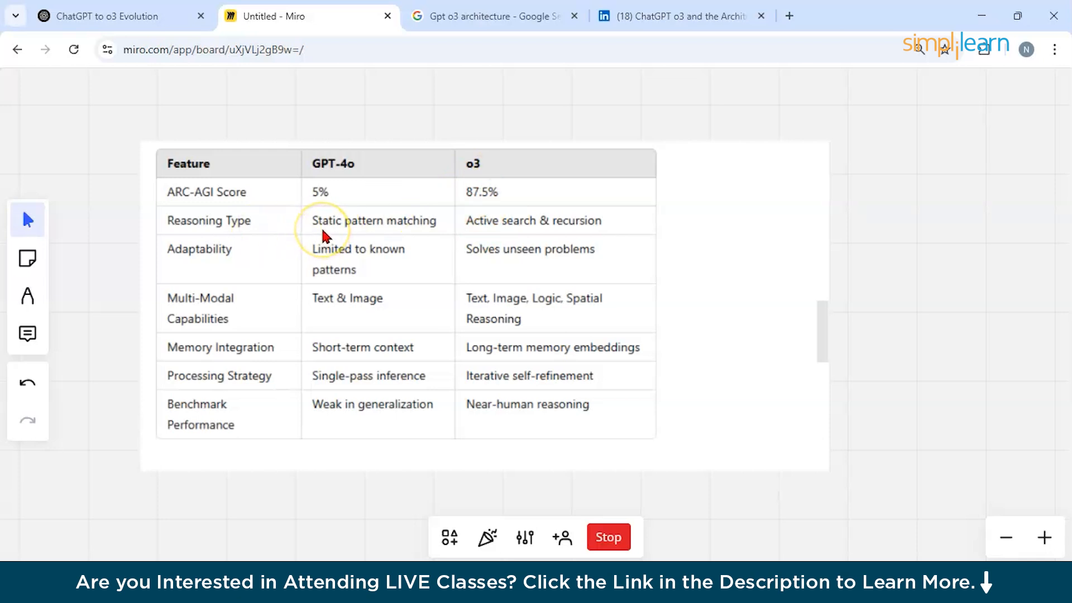
mouse_move(483, 231)
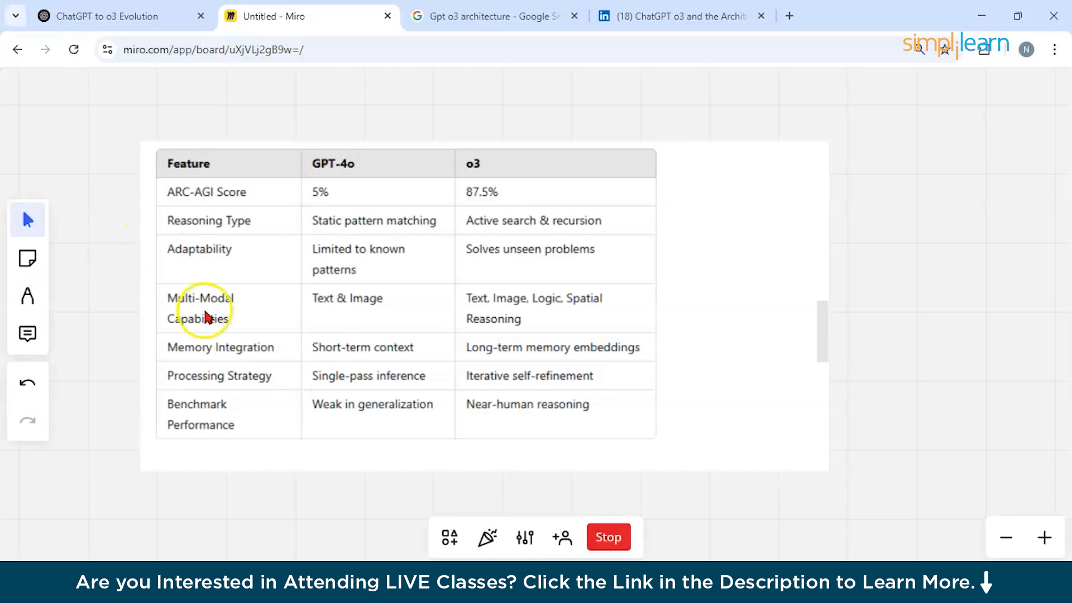
mouse_move(348, 154)
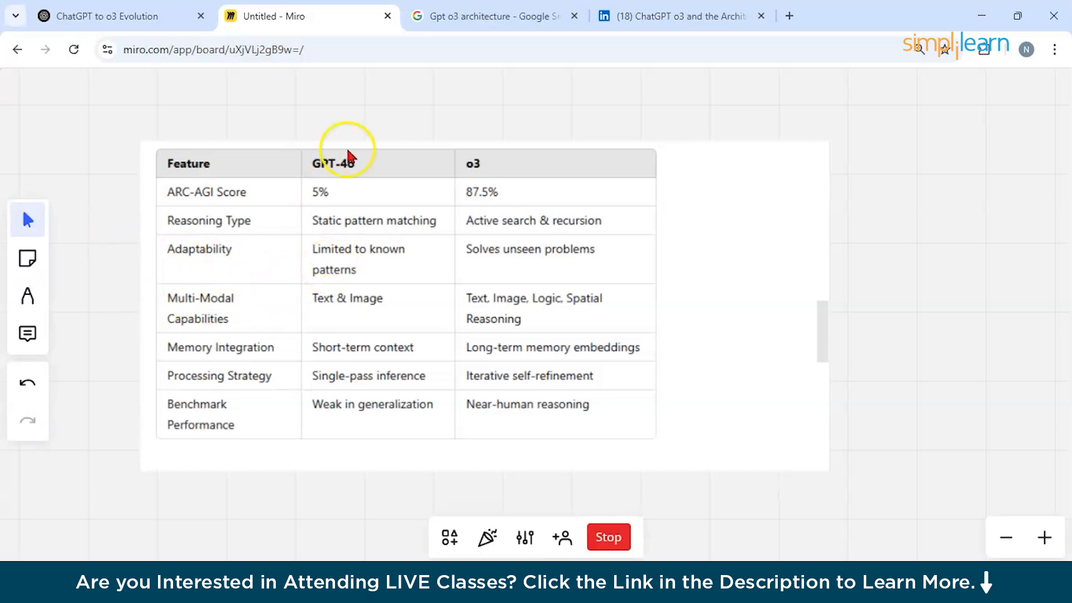
mouse_move(392, 251)
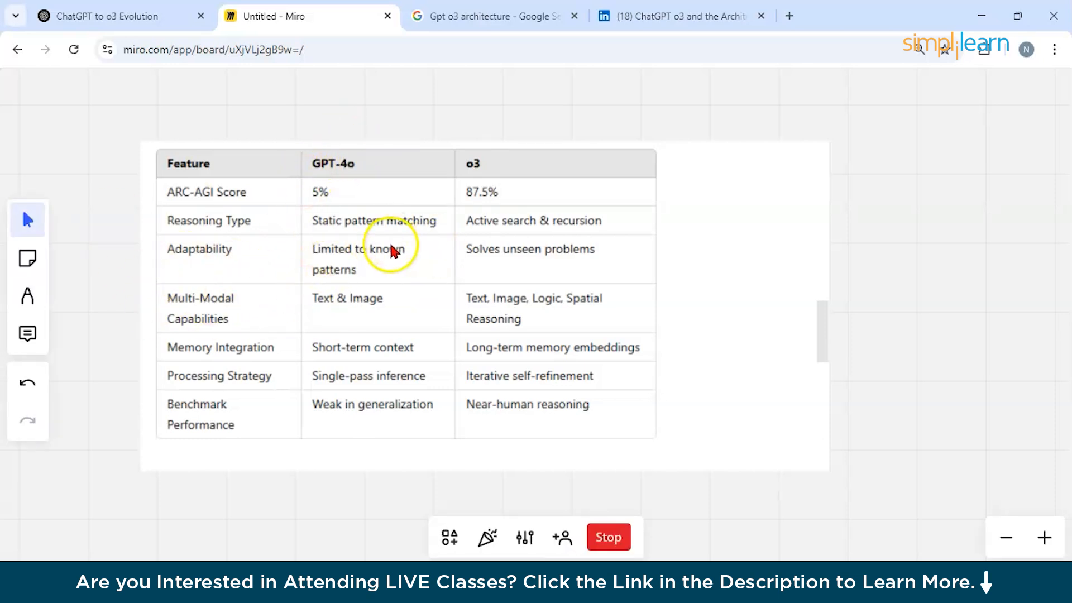
mouse_move(342, 264)
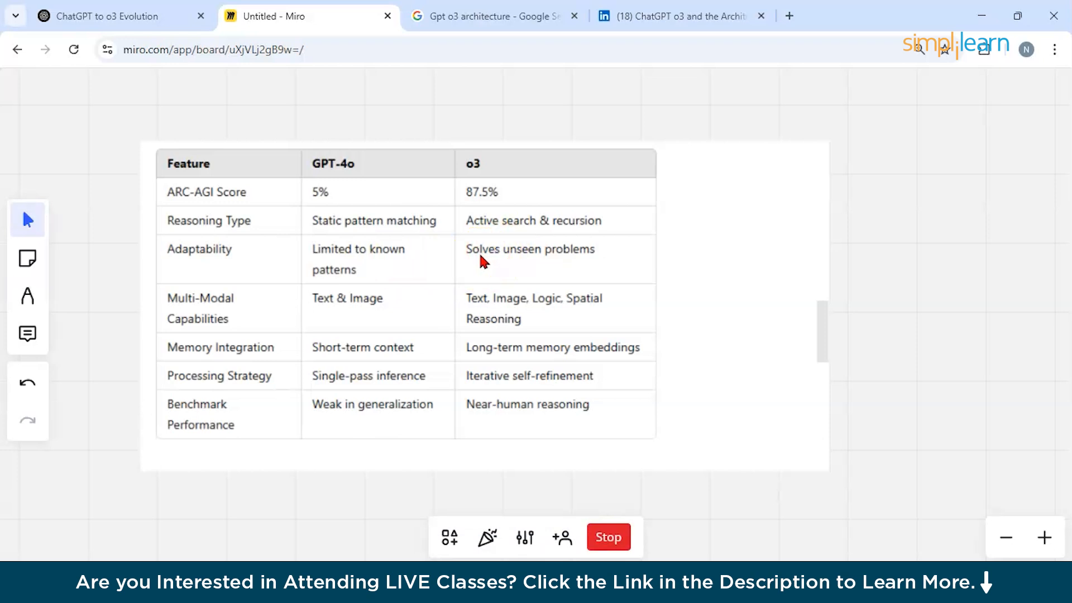
click(608, 537)
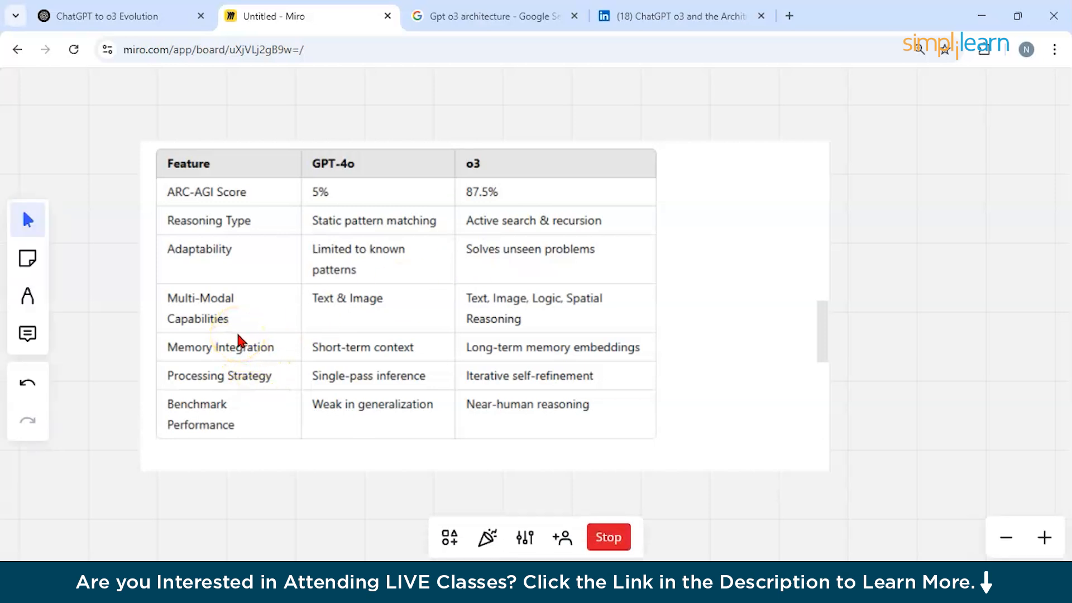
click(607, 537)
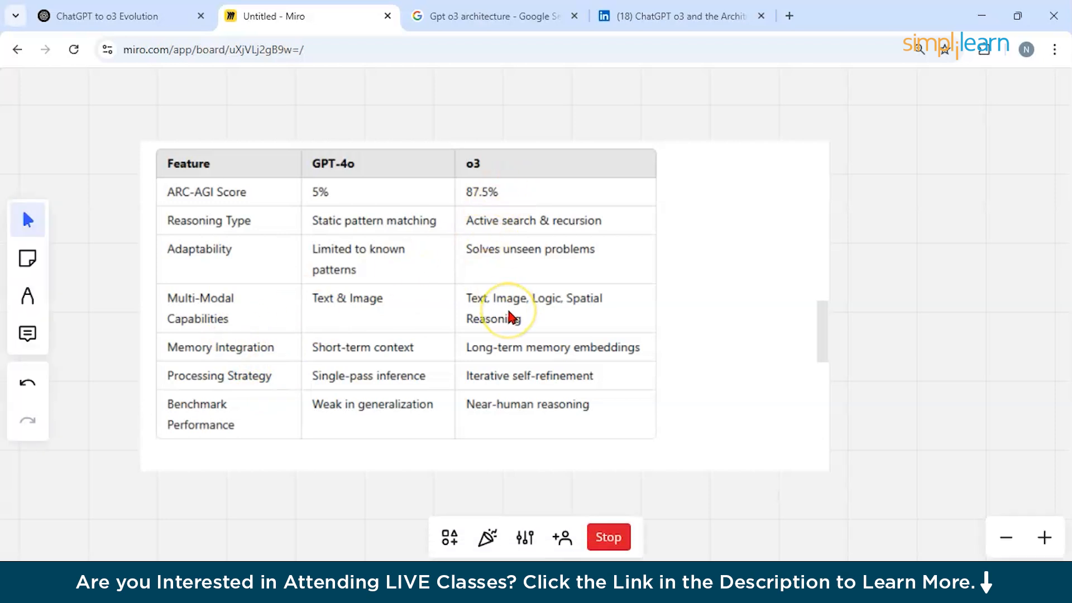
mouse_move(507, 316)
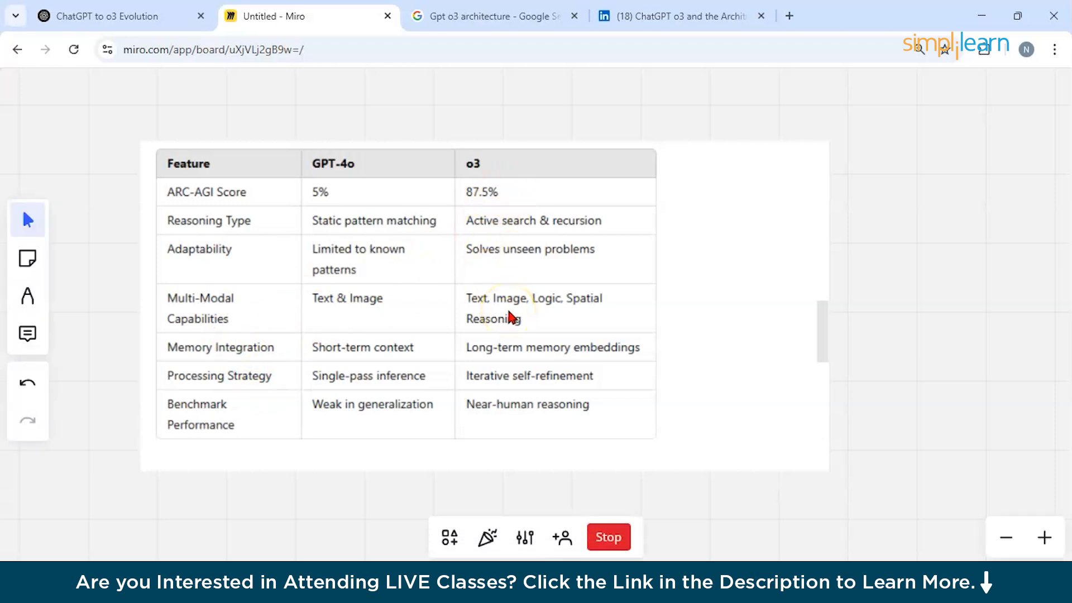
mouse_move(212, 351)
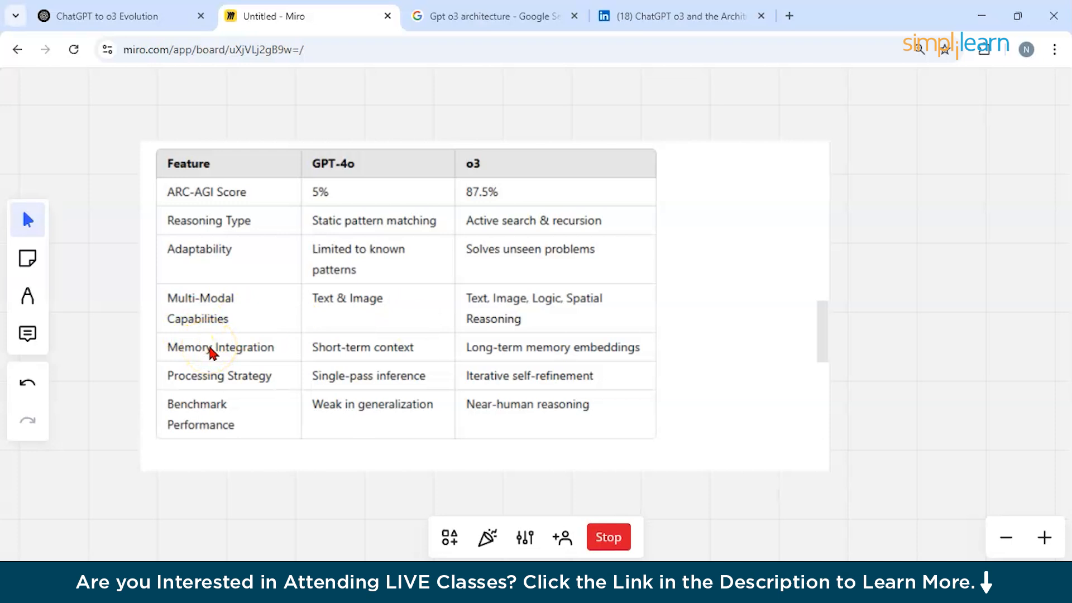
mouse_move(328, 357)
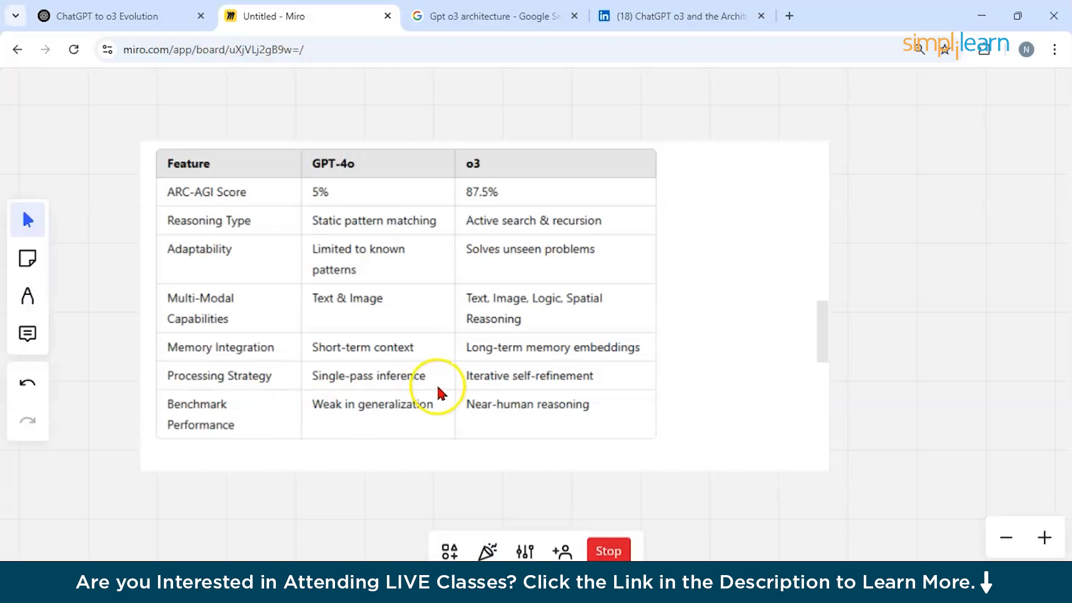
mouse_move(452, 350)
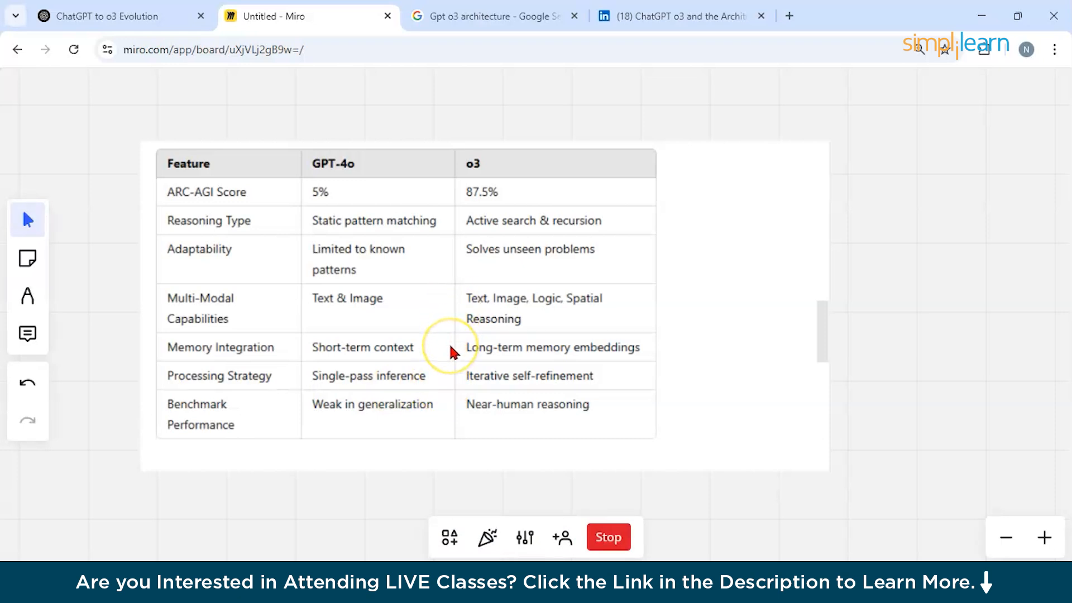
mouse_move(453, 351)
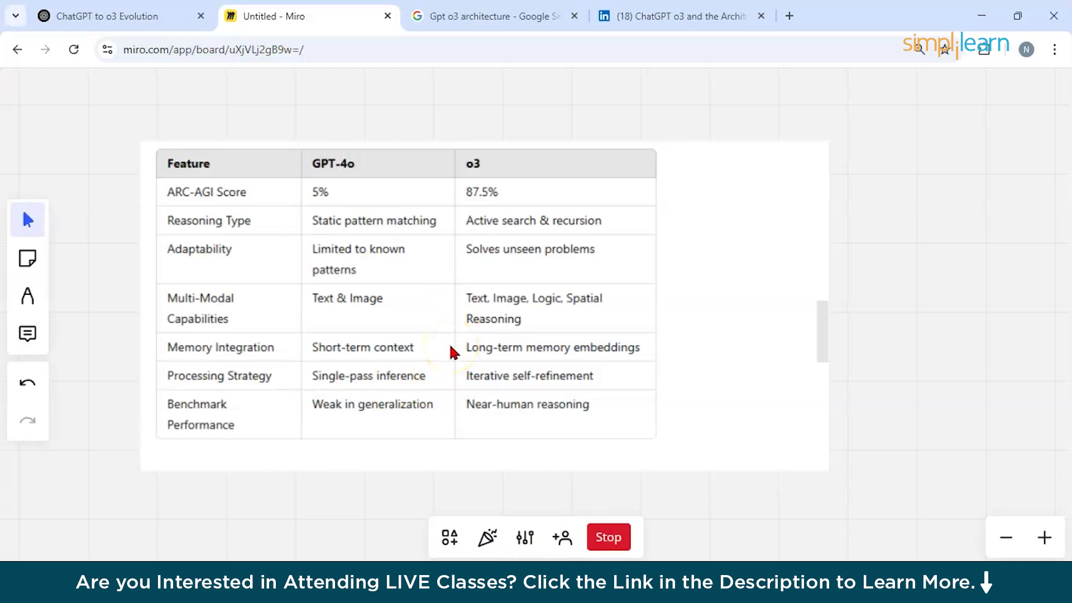
click(608, 537)
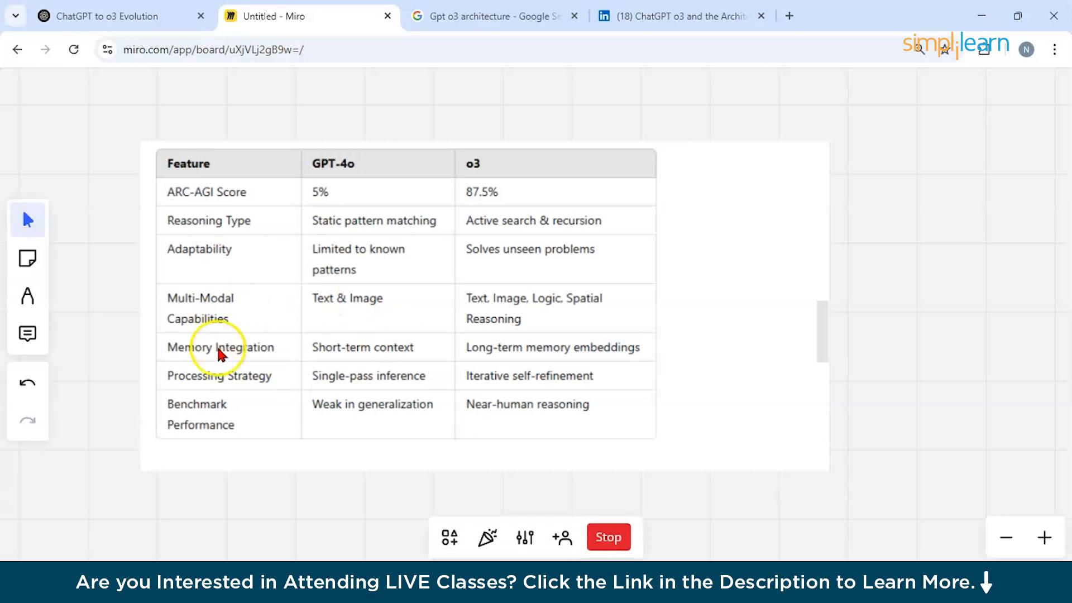
mouse_move(345, 420)
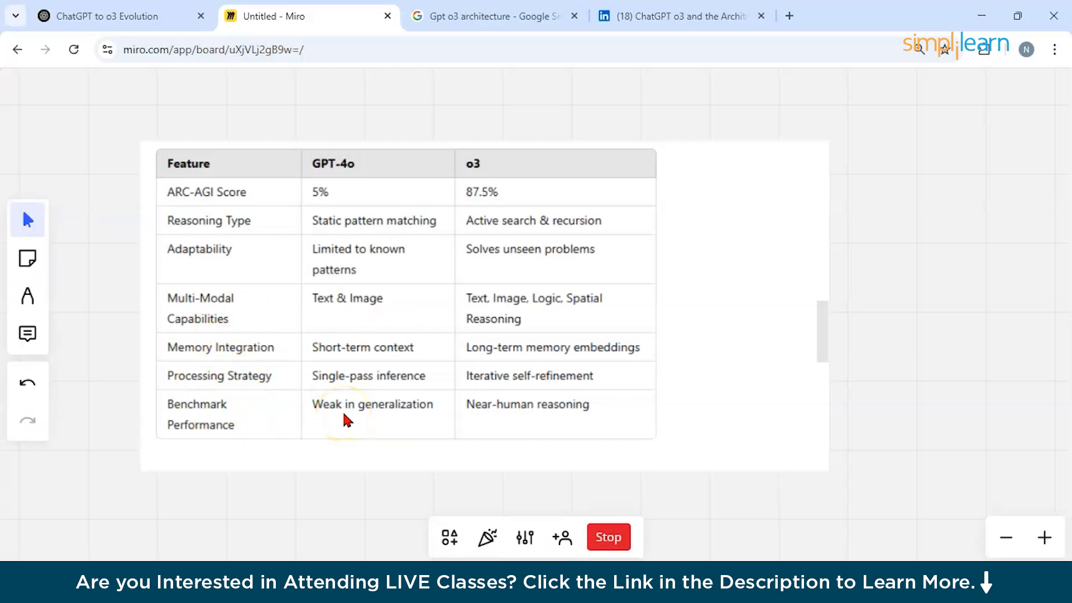
mouse_move(407, 249)
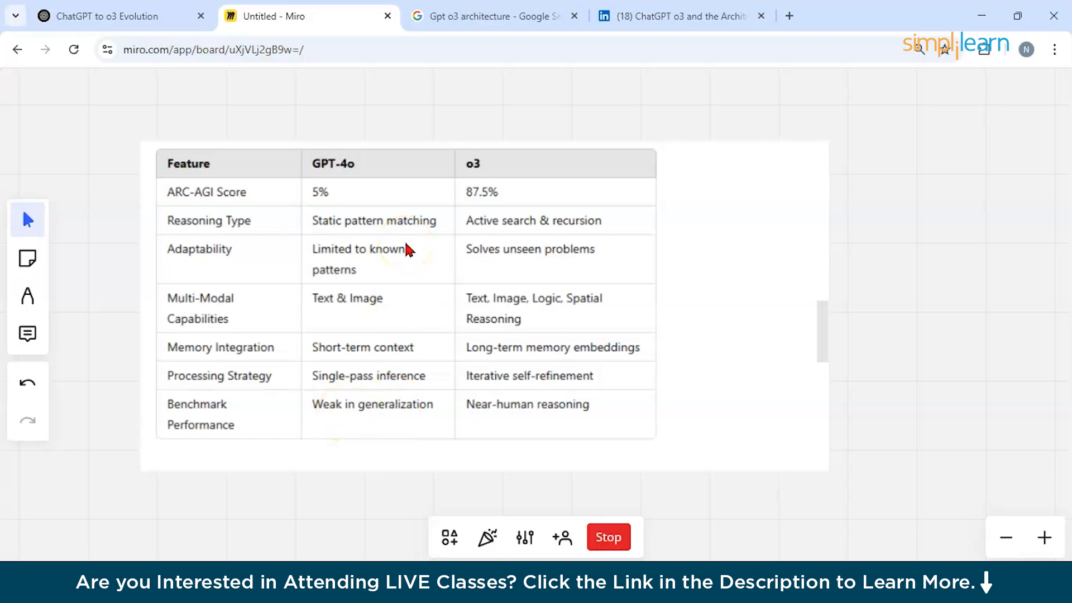
mouse_move(515, 419)
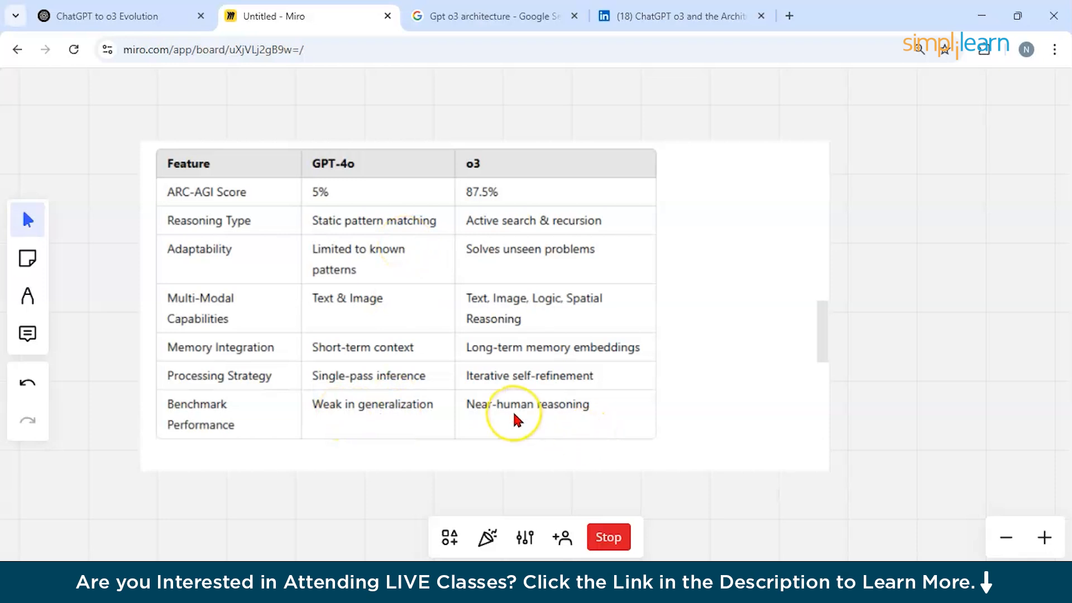
mouse_move(509, 450)
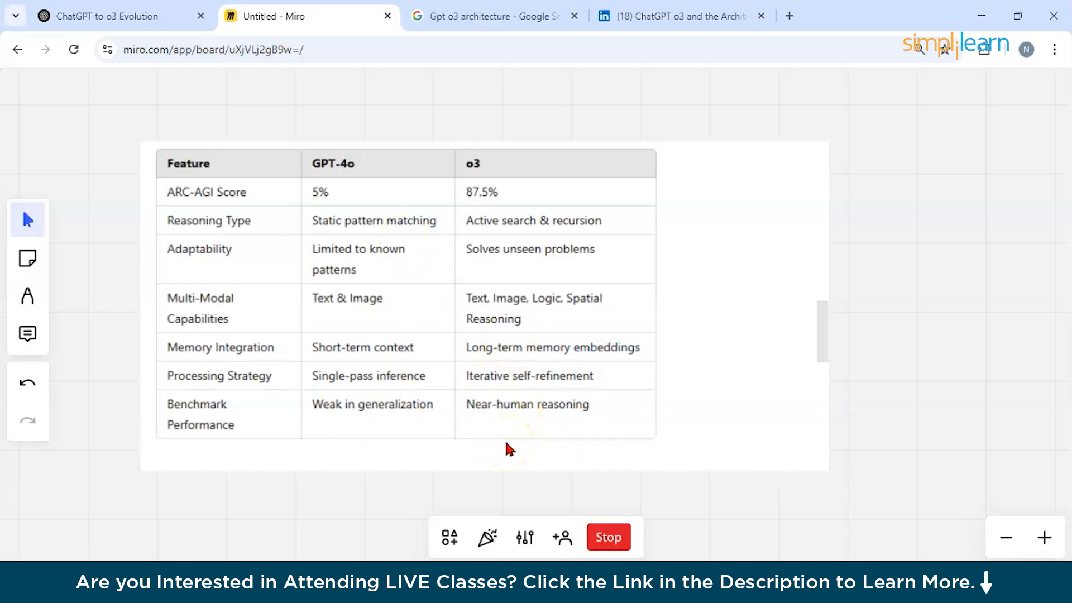